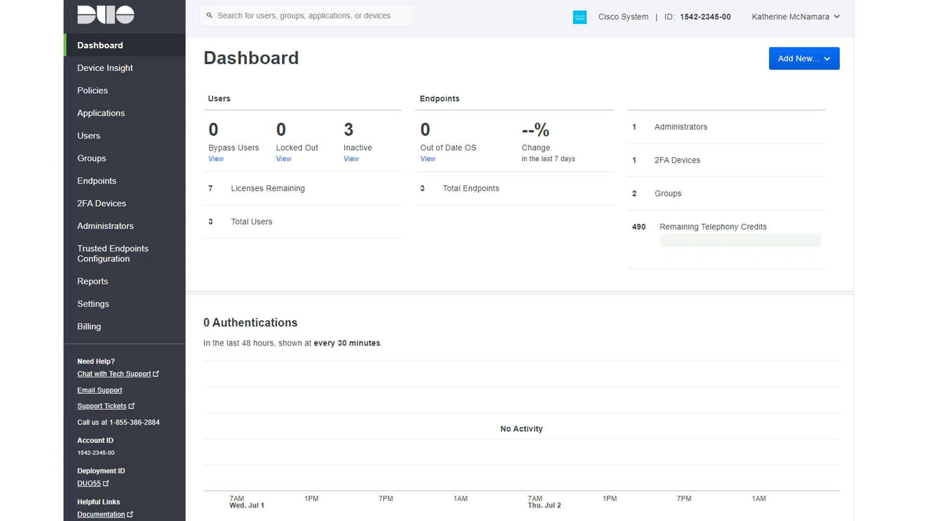
mouse_move(115, 259)
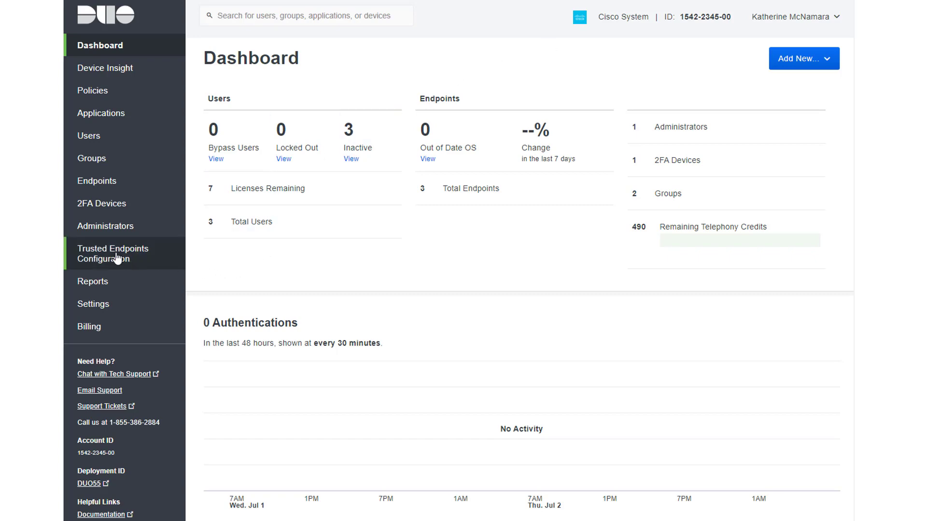
Step: View the Trusted Endpoints Configuration page down to the Configure Management Tools Integration button
click(112, 253)
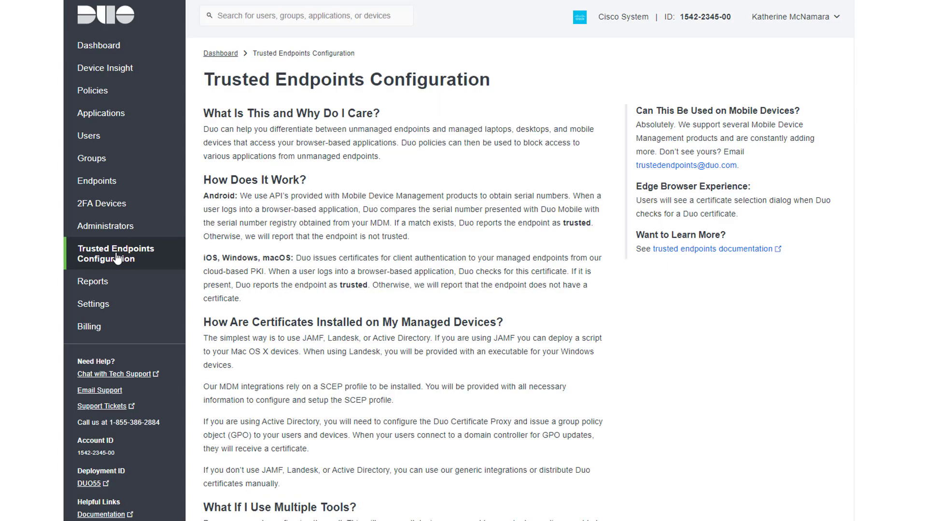
mouse_move(618, 245)
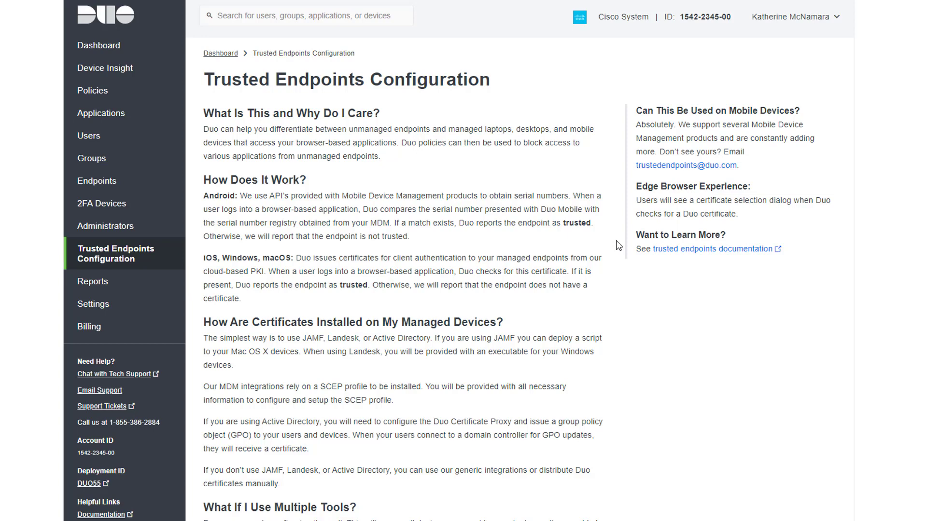
mouse_move(772, 267)
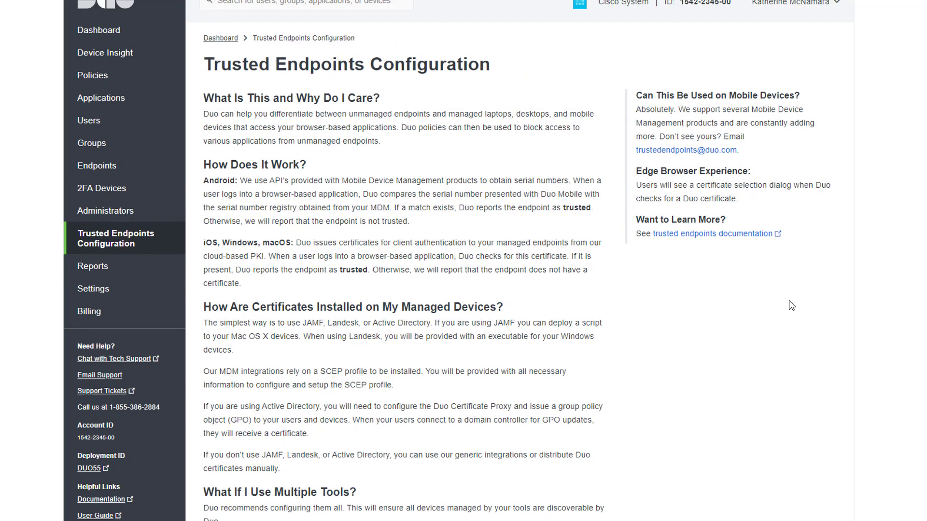
scroll(down, 3)
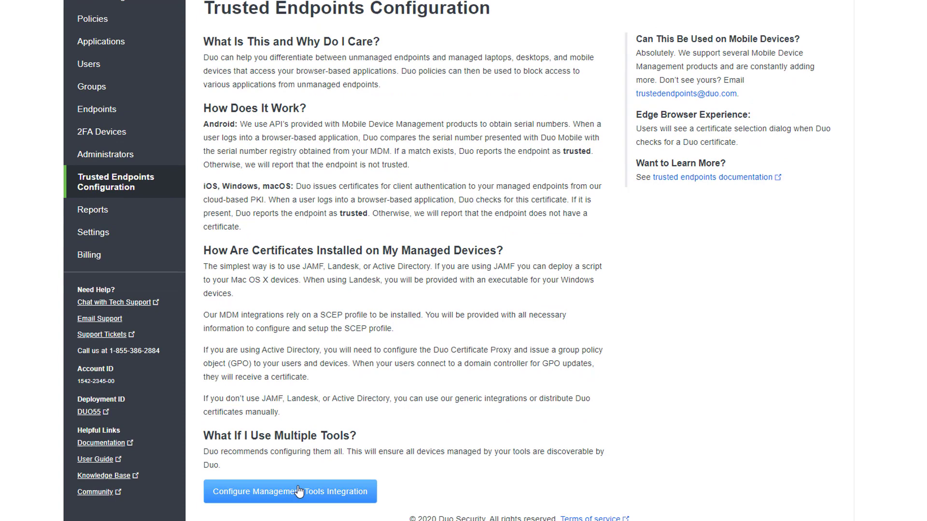
Step: Try adding AMP for Endpoints under Endpoint Detection & Response Systems and dismiss the prerequisite warning
click(290, 491)
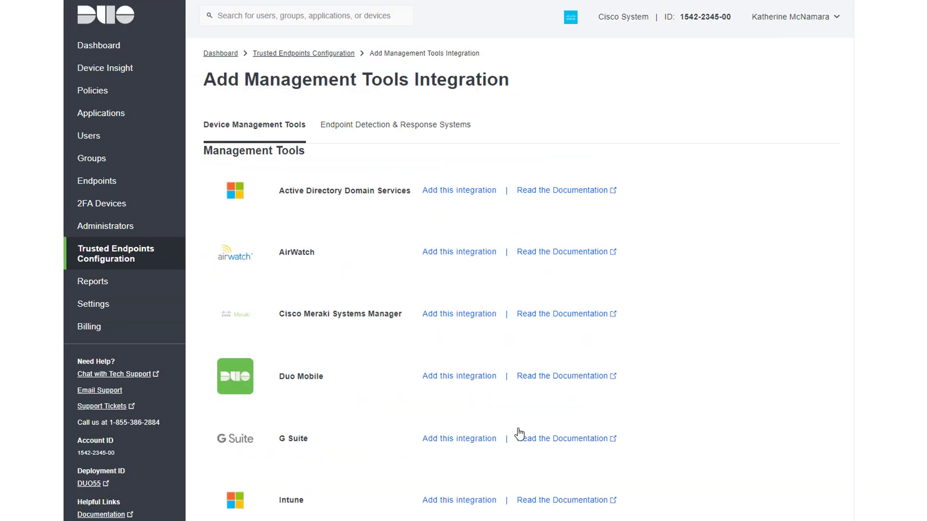
mouse_move(343, 181)
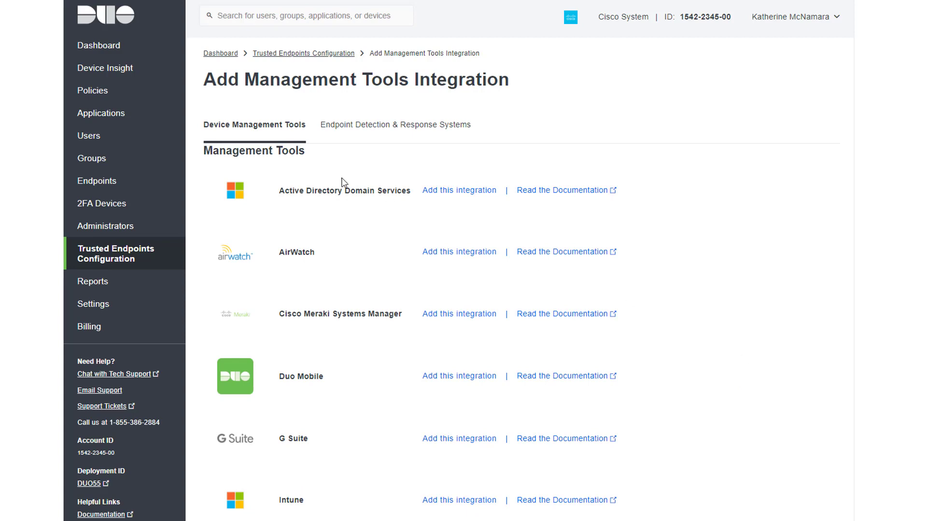
click(396, 125)
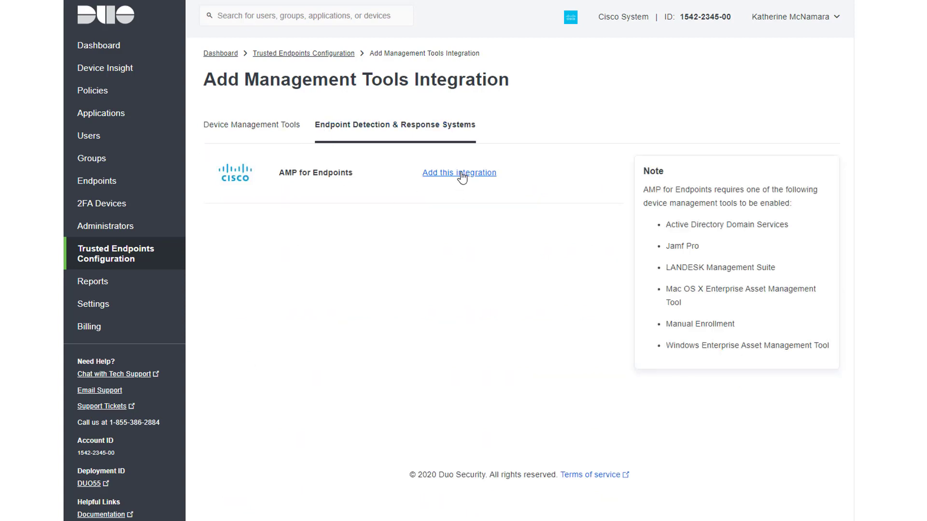
click(459, 173)
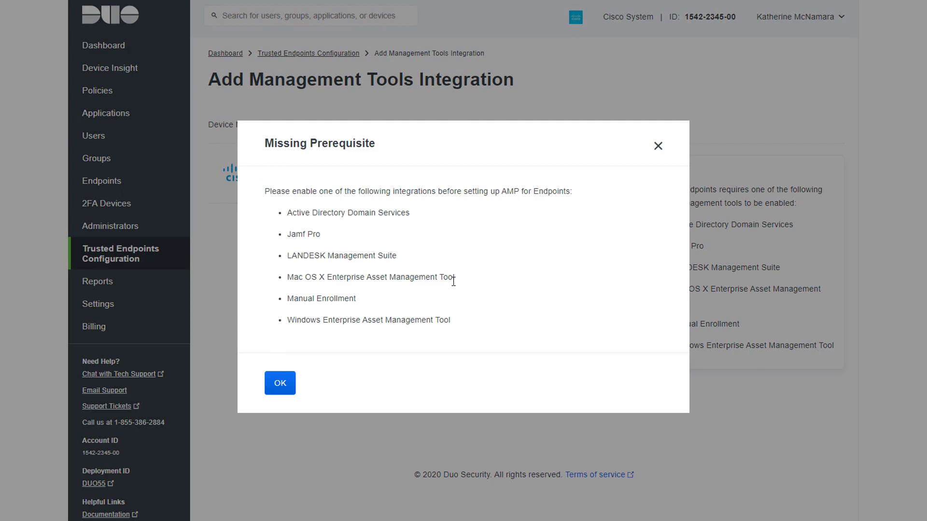
mouse_move(474, 375)
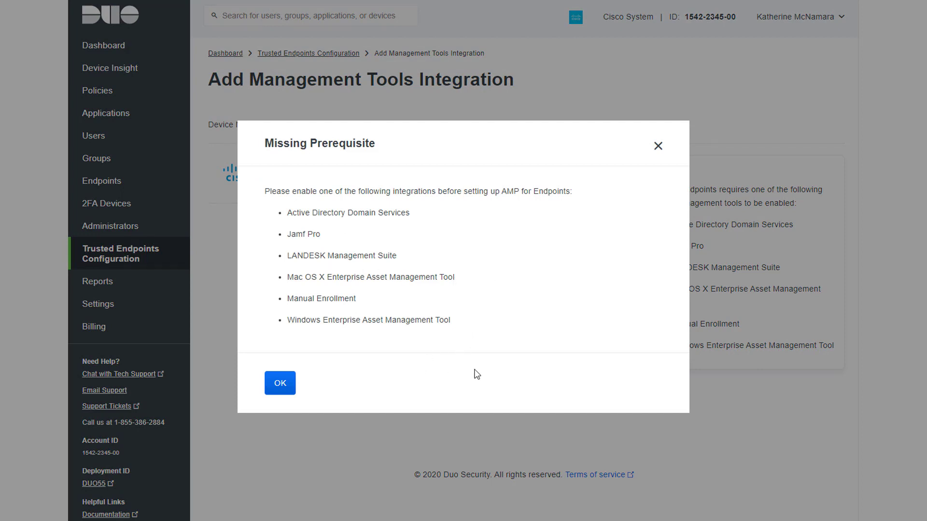
click(279, 382)
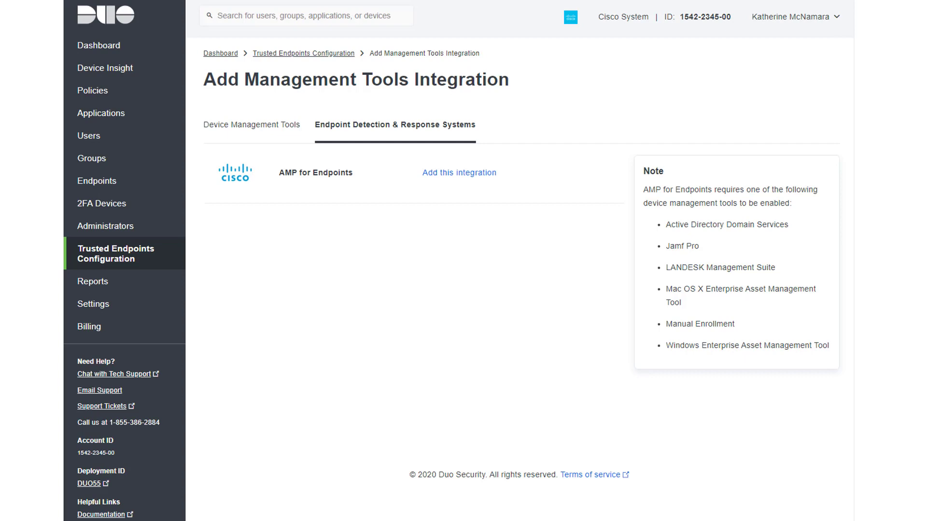
Step: Choose Windows Enterprise Asset Management Tool from the Device Management Tools generic integrations
click(251, 125)
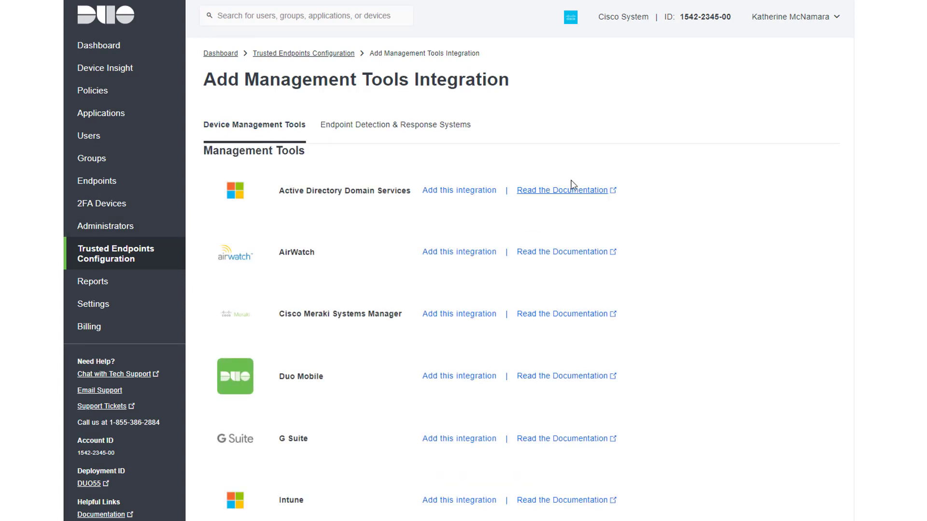
scroll(down, 3)
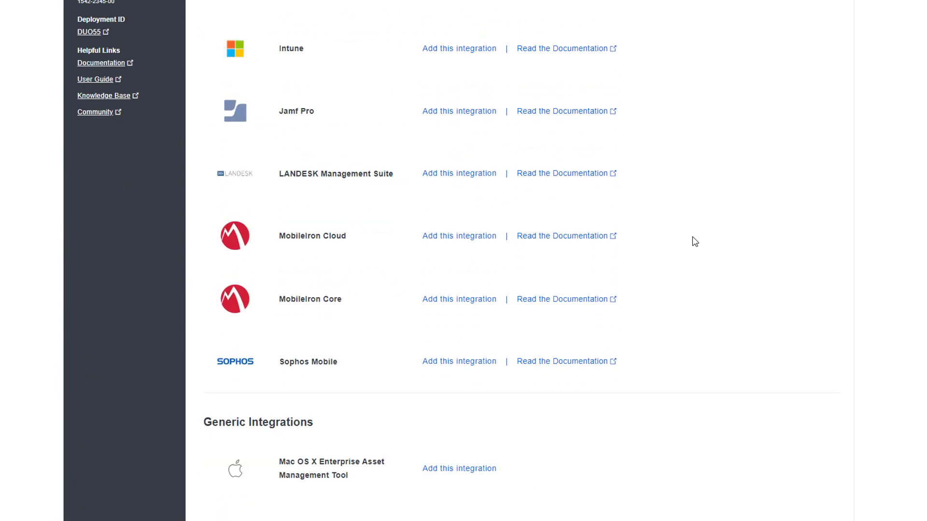
scroll(down, 3)
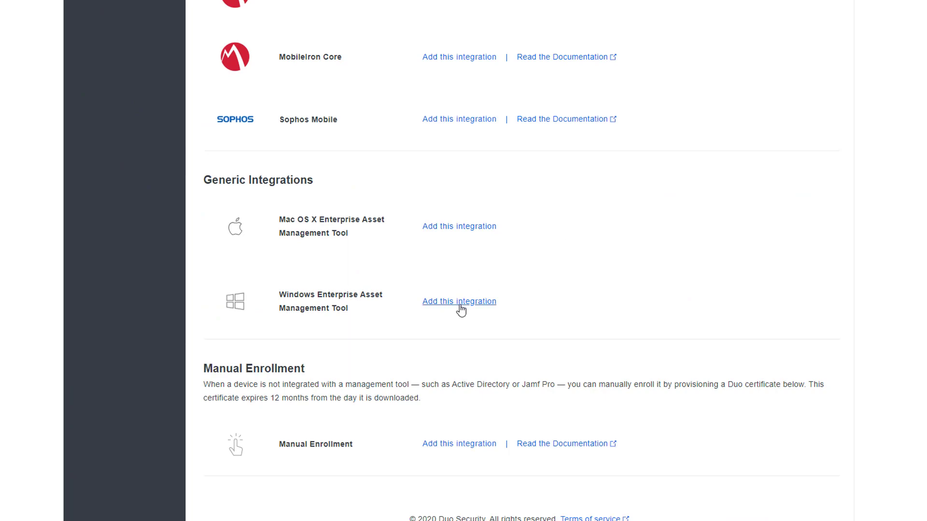
click(460, 301)
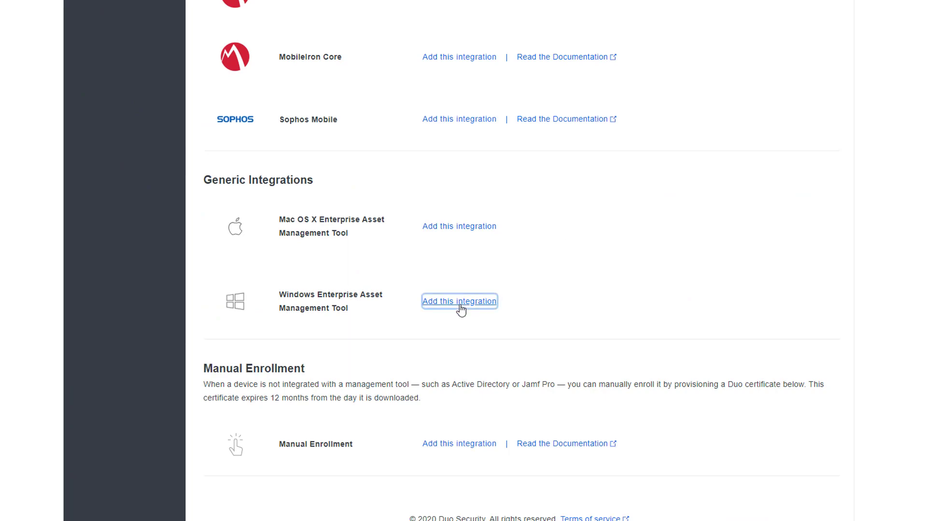
Step: Activate the Windows Enterprise Asset Management Tool integration from its disabled state
click(460, 301)
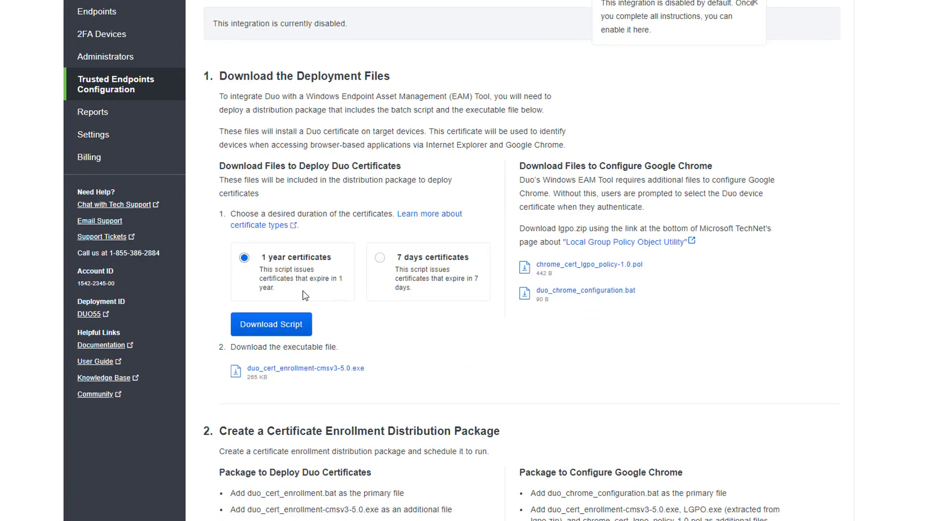
scroll(down, 3)
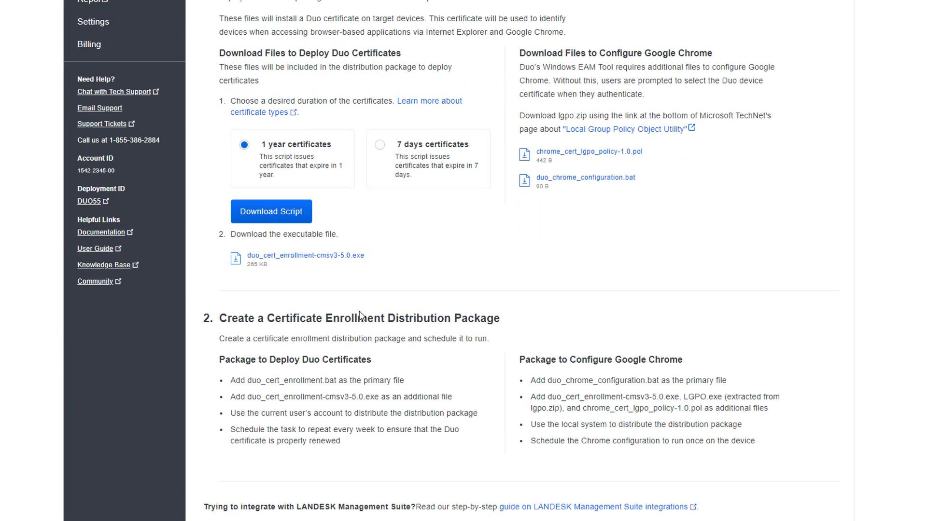
scroll(down, 3)
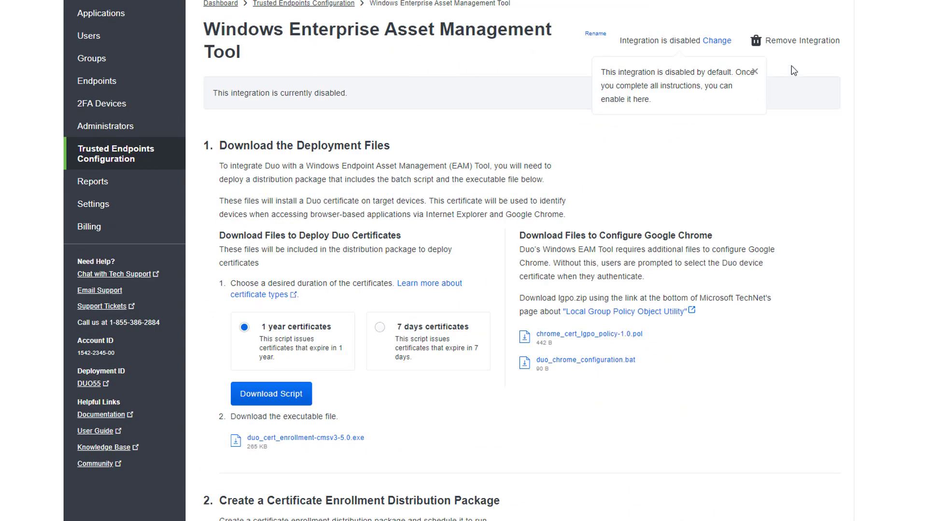
click(717, 41)
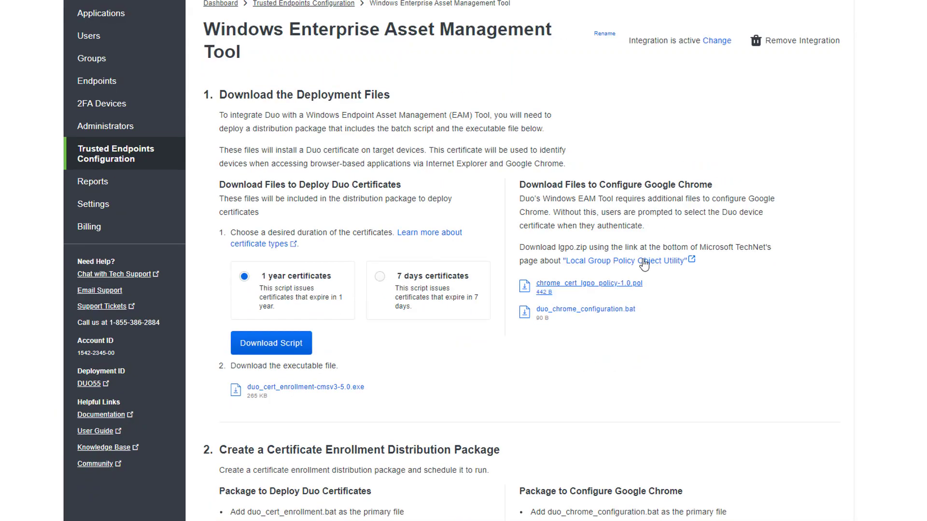
mouse_move(519, 370)
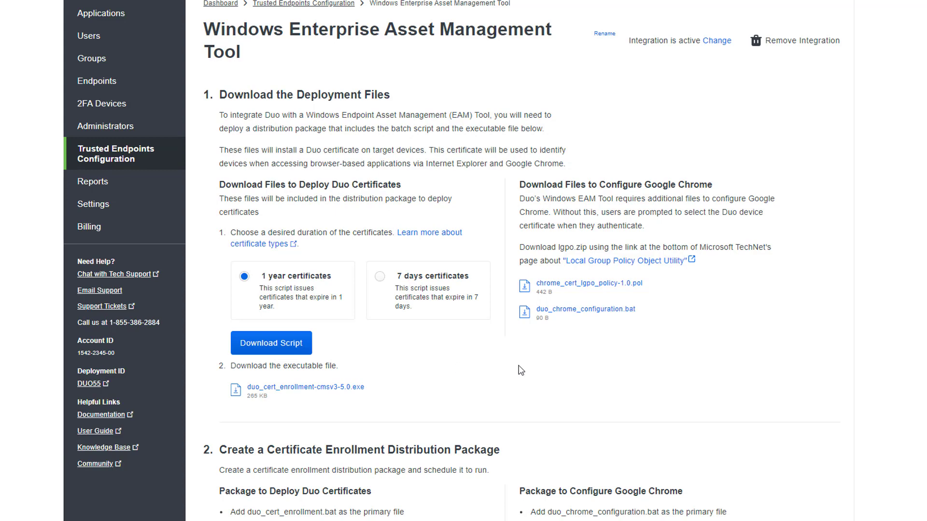
scroll(down, 3)
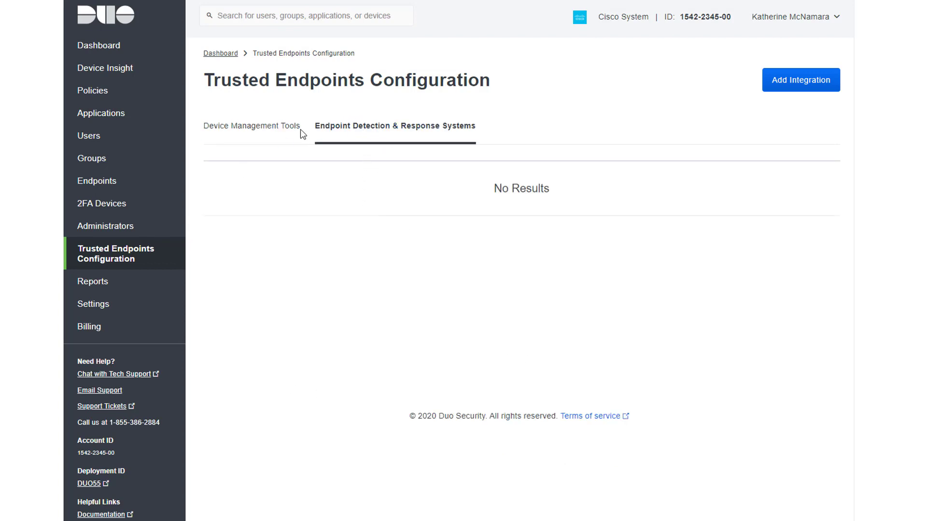
Step: Review both integration tabs, then start Add Integration on the Endpoint Detection & Response Systems list
click(251, 126)
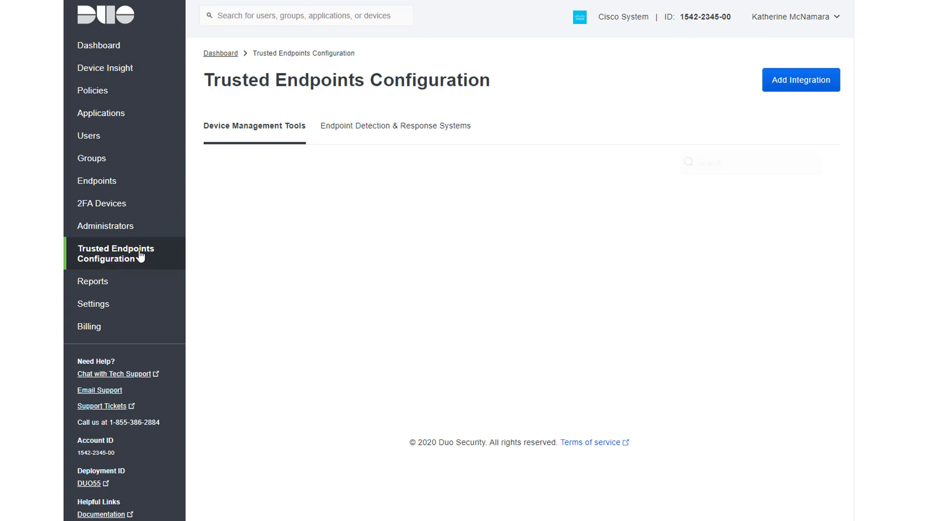
click(395, 125)
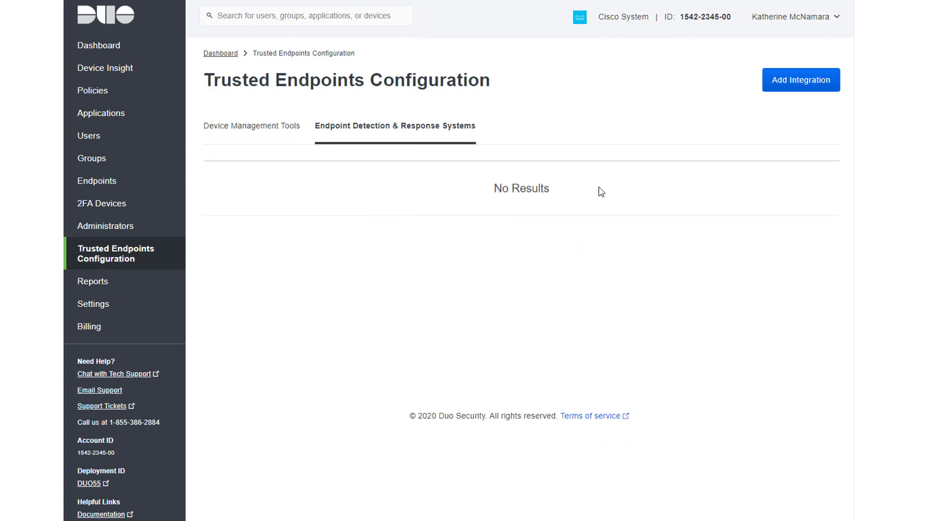
click(801, 80)
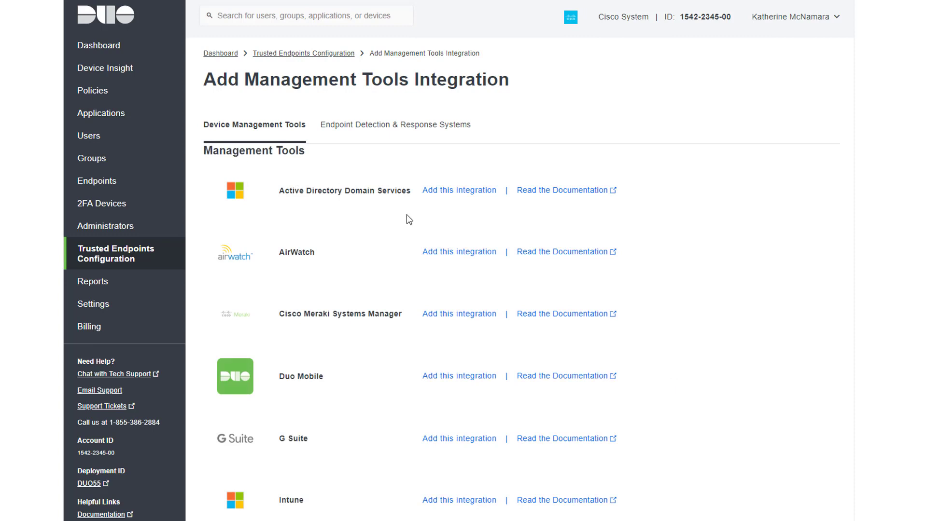
click(396, 125)
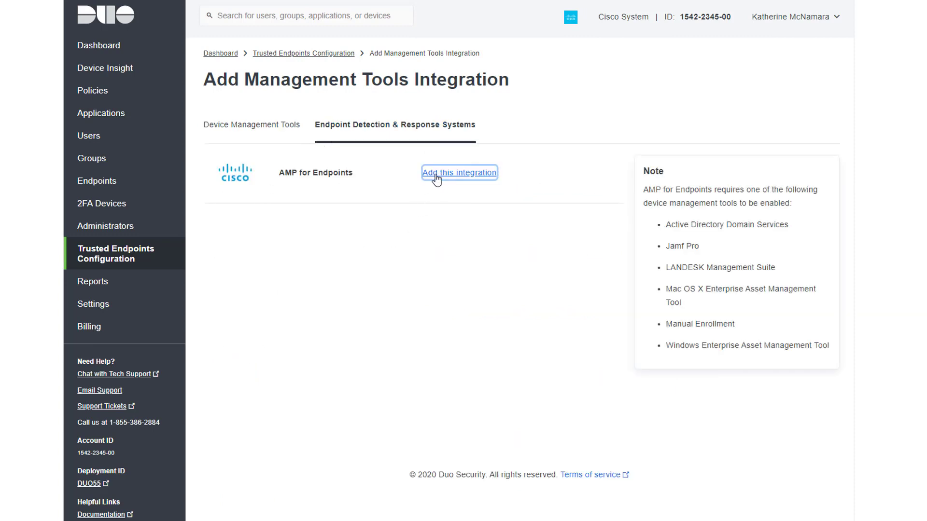
Step: Add the AMP for Endpoints integration, reaching its credential setup page
click(459, 173)
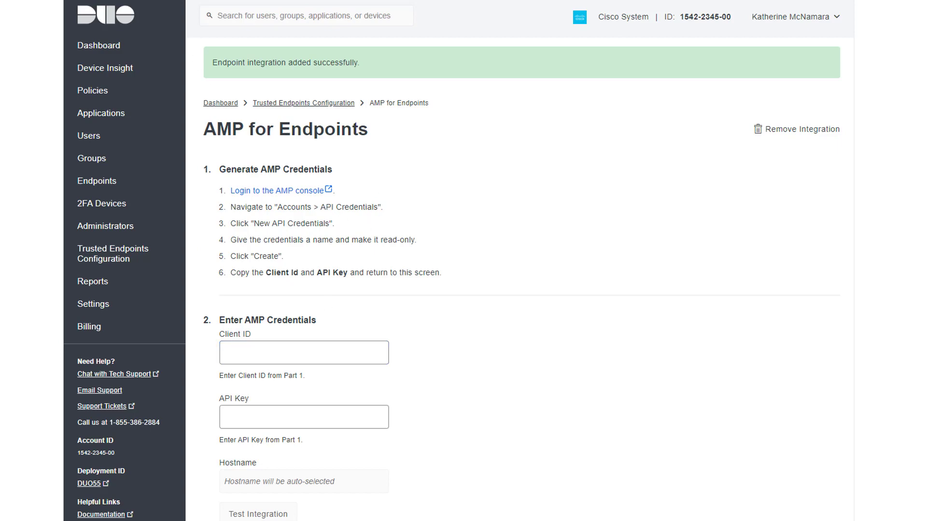
scroll(down, 3)
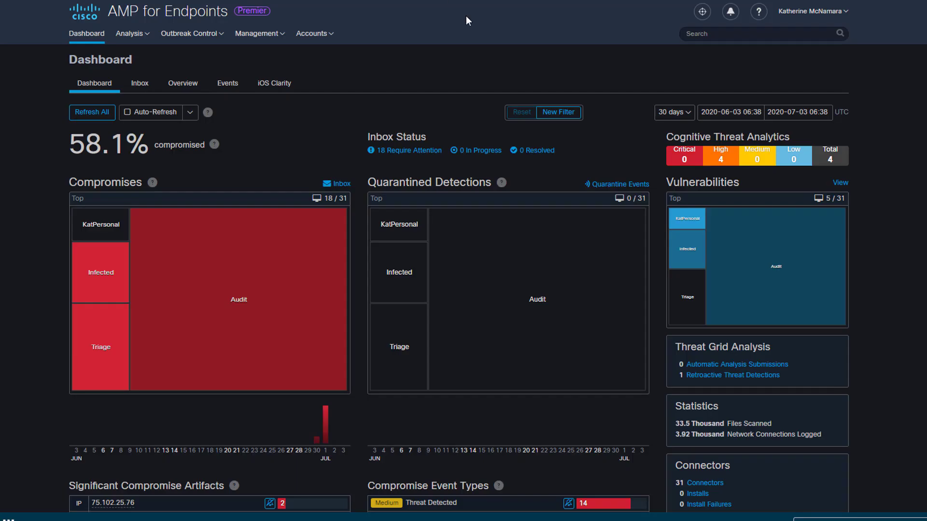
Step: Go to API Credentials from the Accounts menu in the AMP console
click(313, 33)
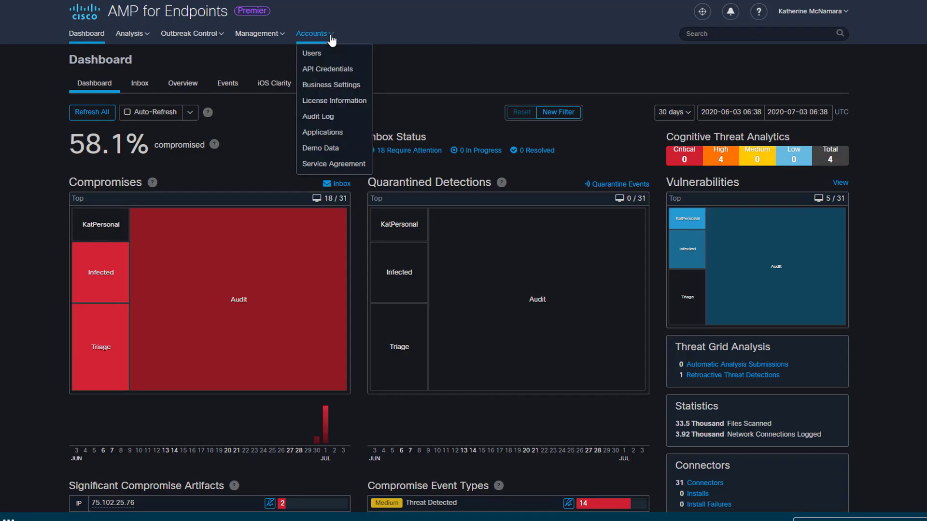
mouse_move(331, 57)
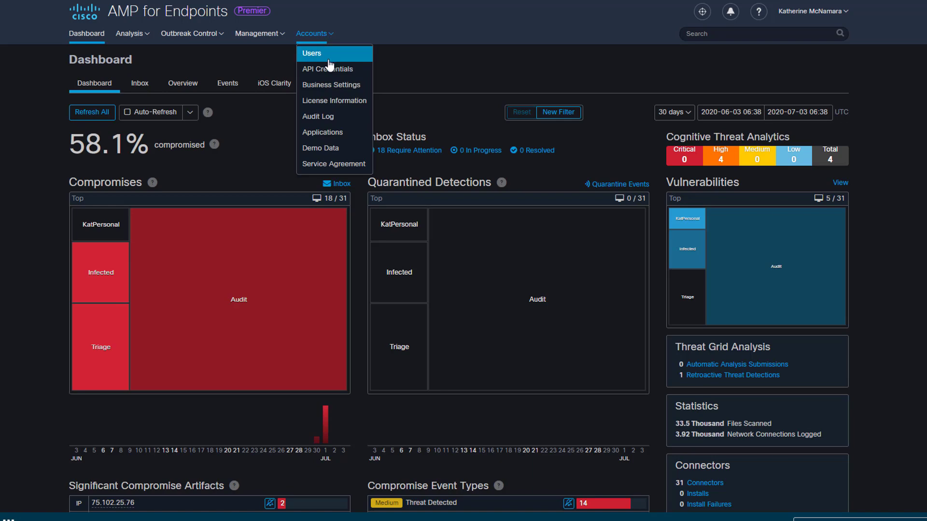
mouse_move(219, 380)
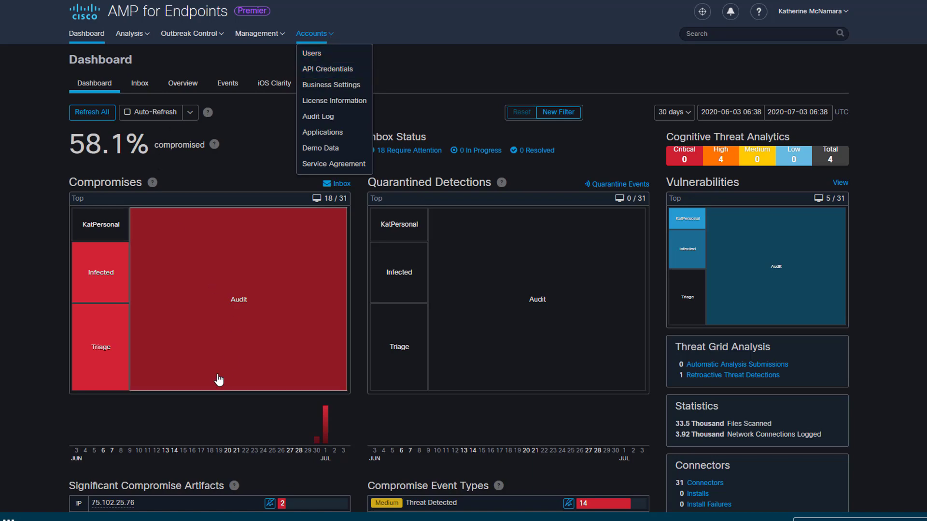
click(327, 70)
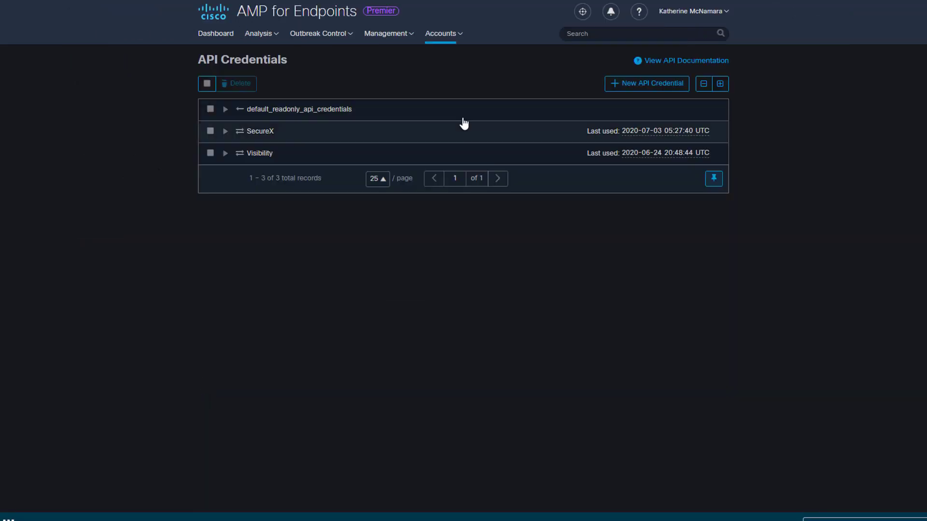
Step: Create a read-only API credential named Duo-Integration with File Repository audit log access
click(647, 83)
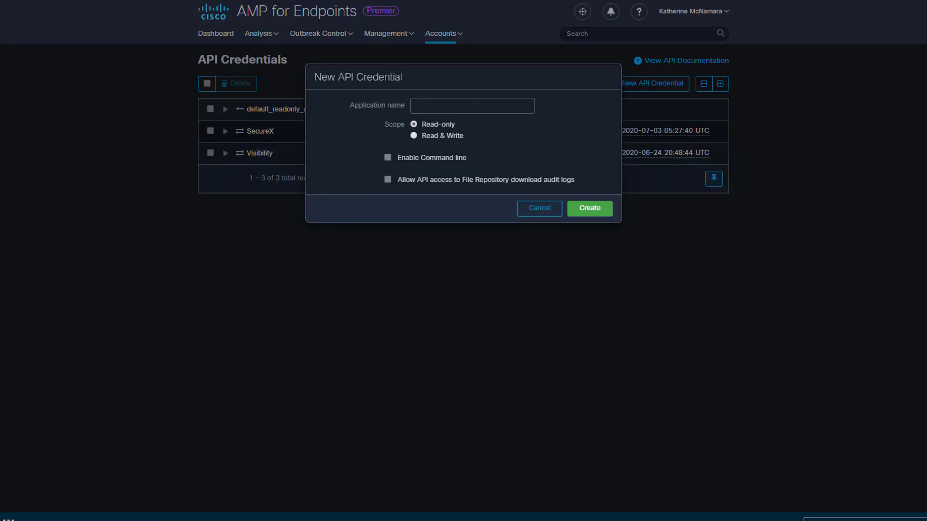
text(Duo-Integration)
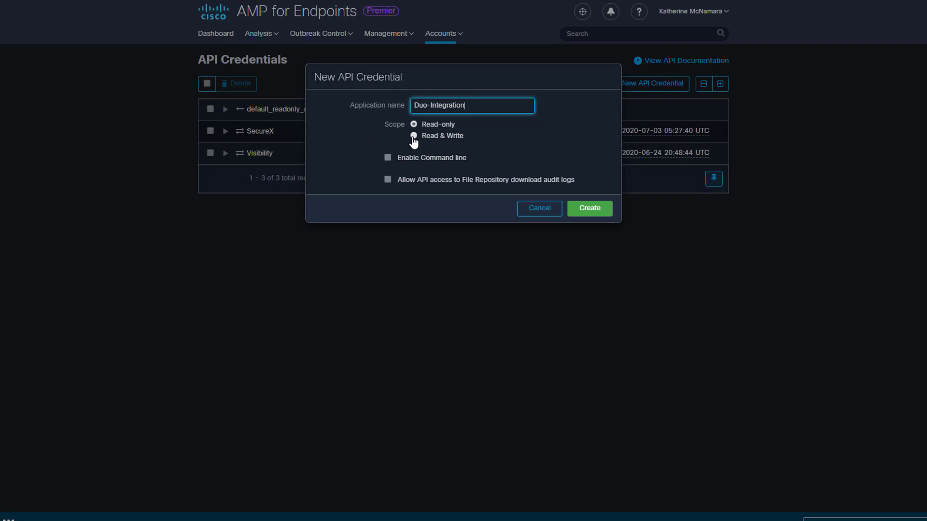
click(388, 179)
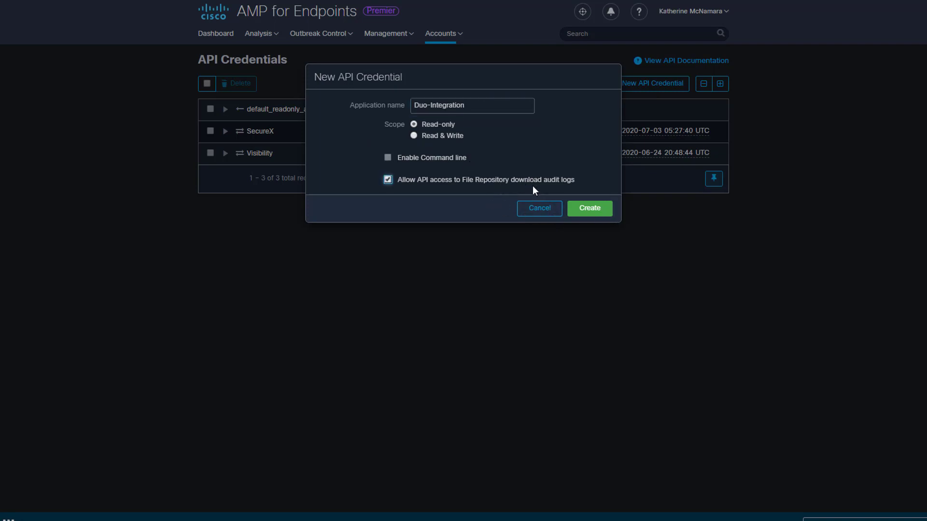
click(589, 208)
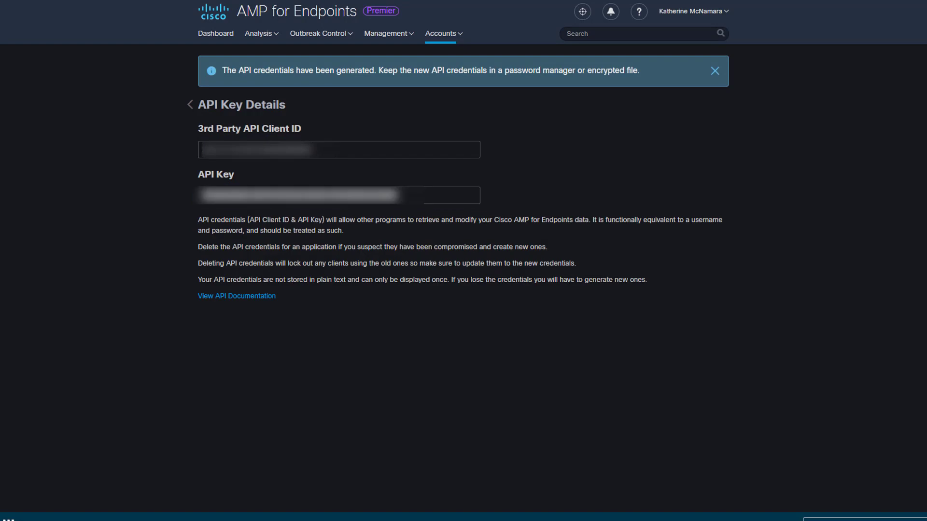
click(187, 104)
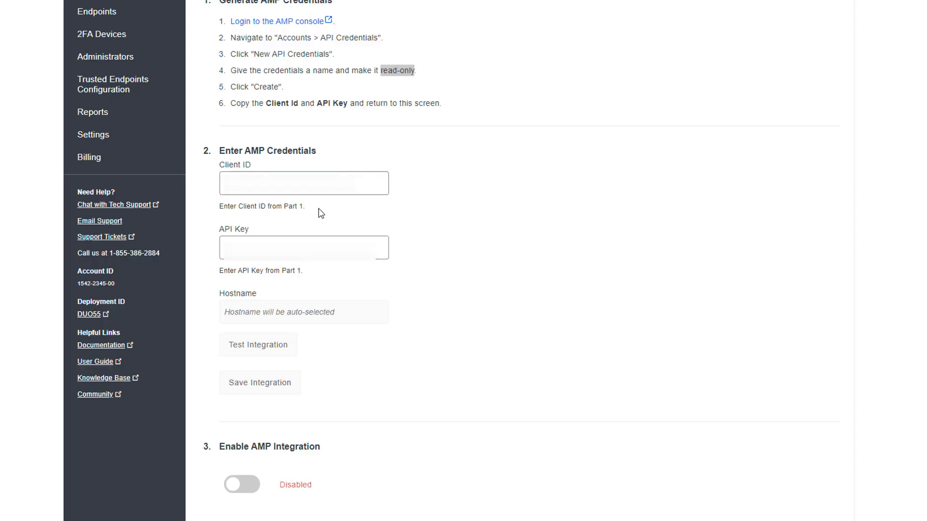
Step: Enter the Client ID and API Key, test and save the integration, and switch on Enable AMP Integration
click(303, 247)
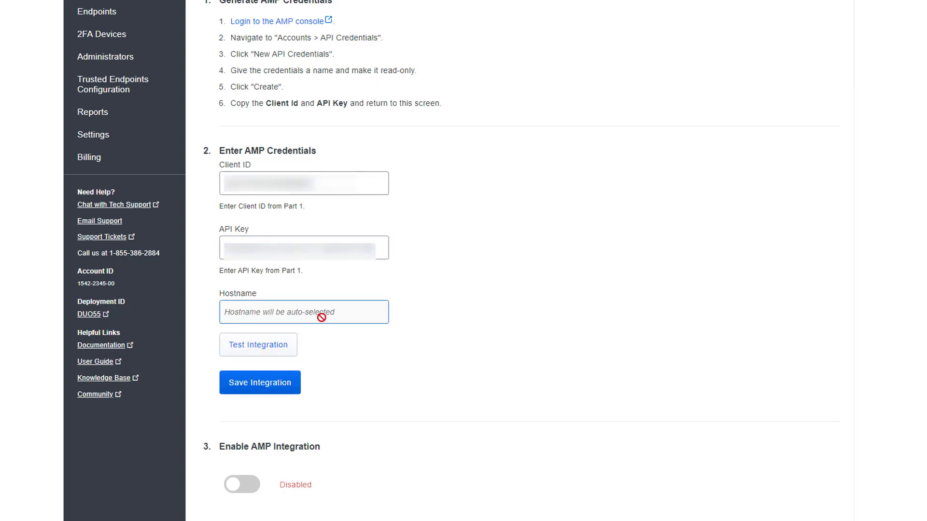
click(257, 345)
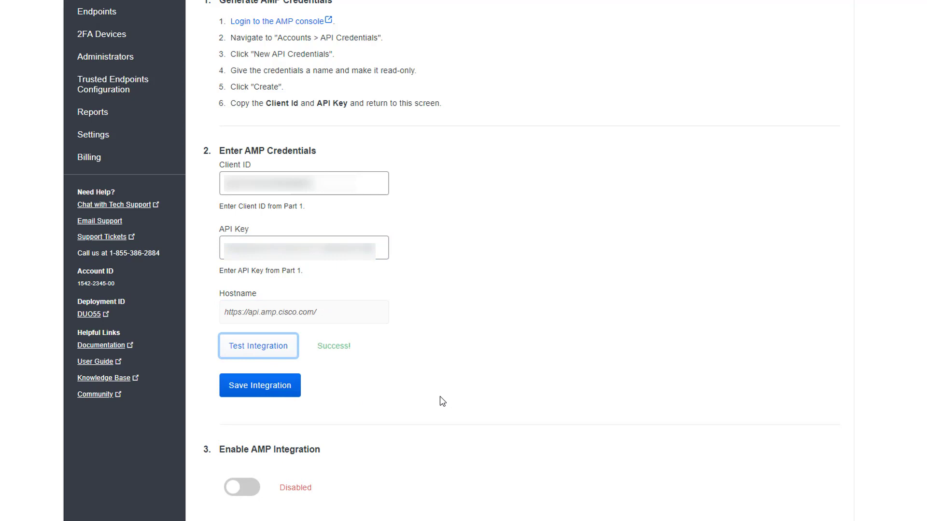
mouse_move(260, 388)
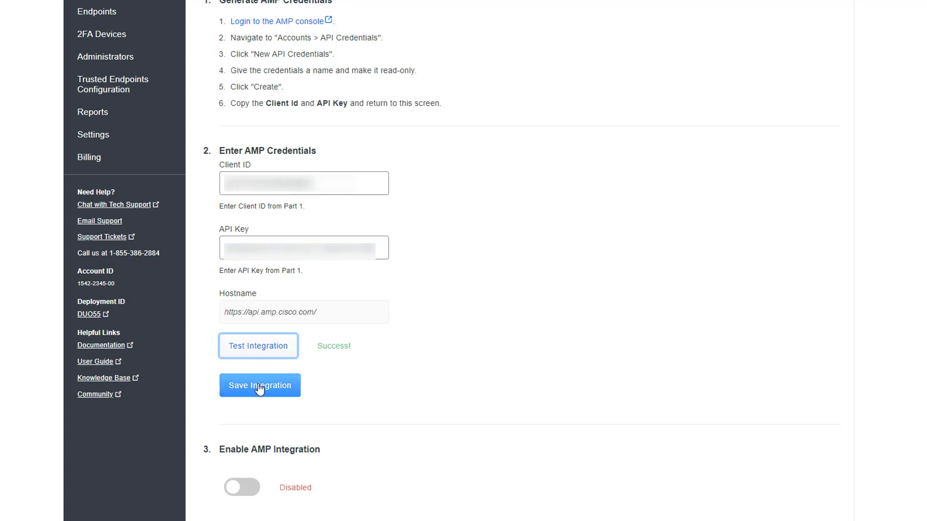
click(259, 386)
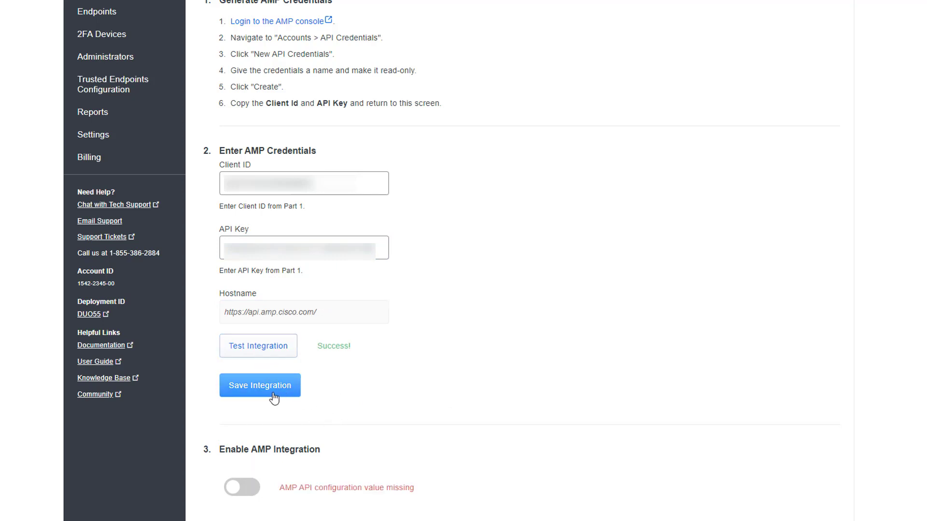
click(260, 385)
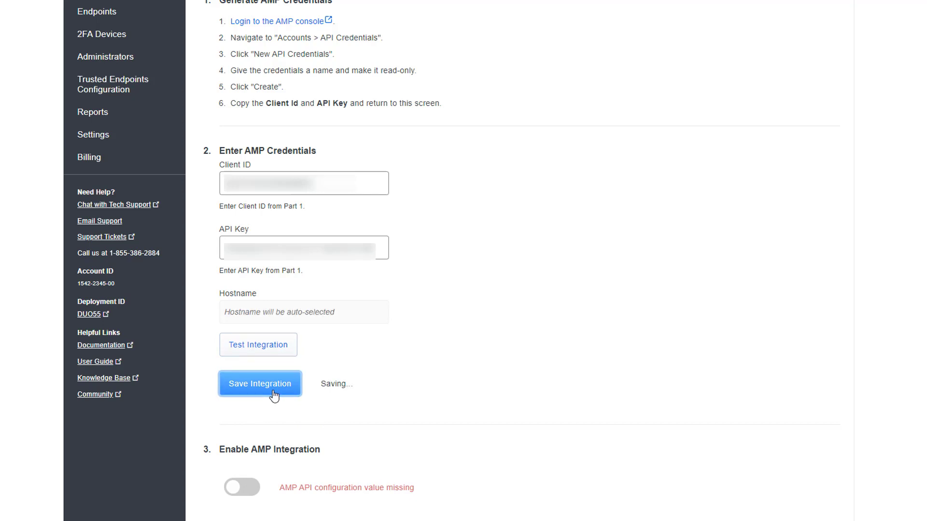
click(242, 489)
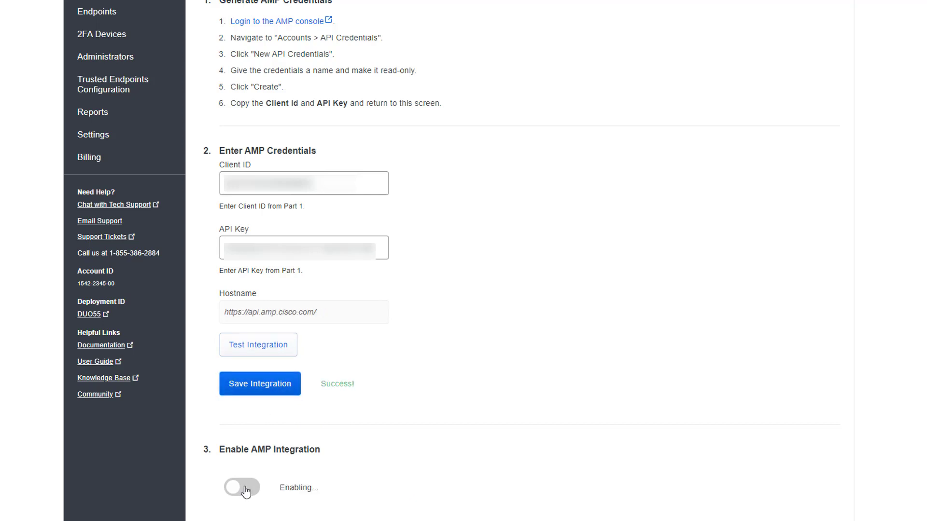
click(241, 488)
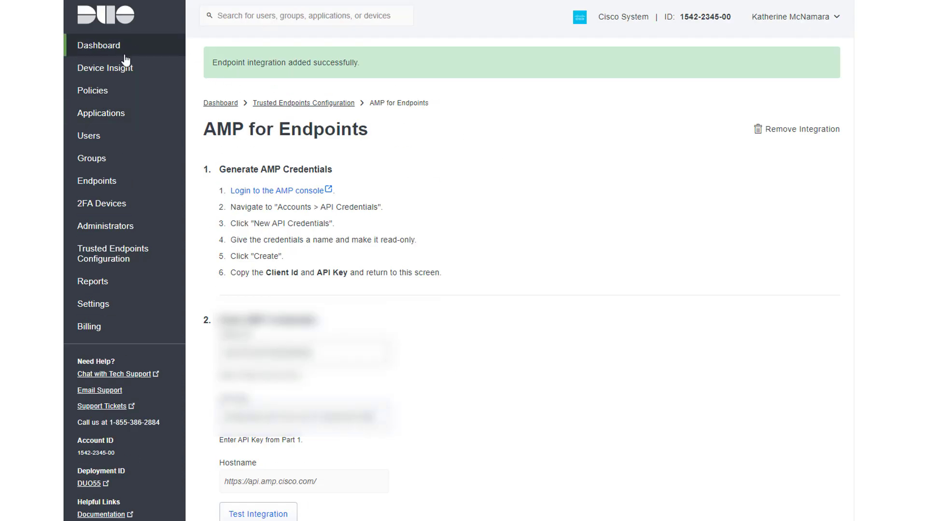
Step: Check the AMP entry shows Active under Endpoint Detection & Response Systems, then go to Applications
click(98, 45)
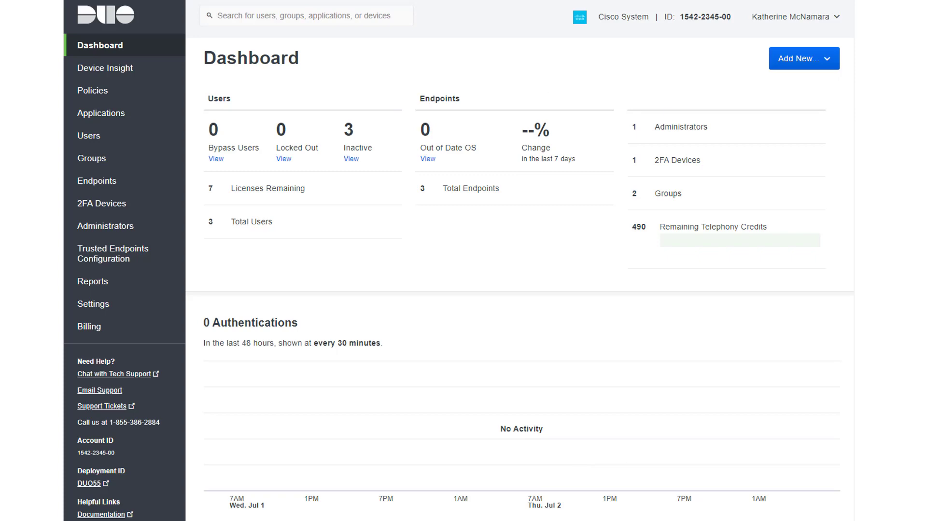
click(113, 253)
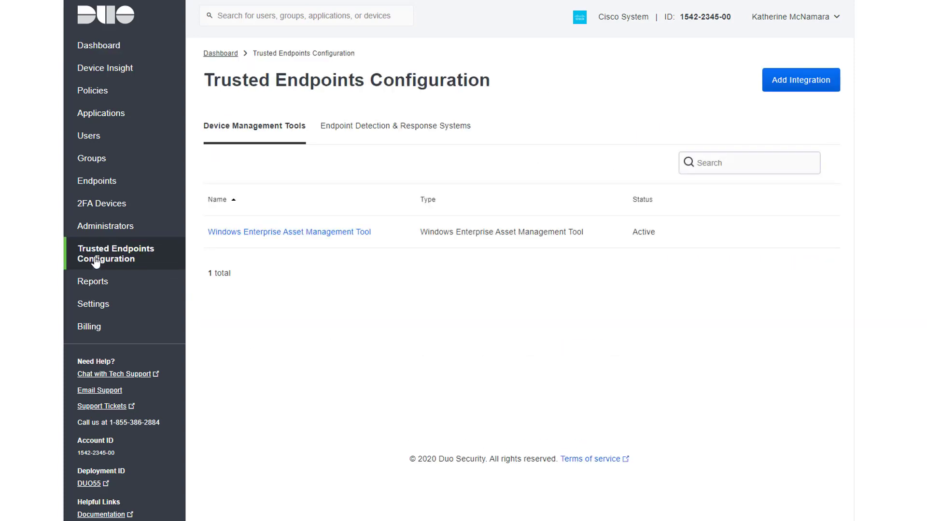
click(396, 125)
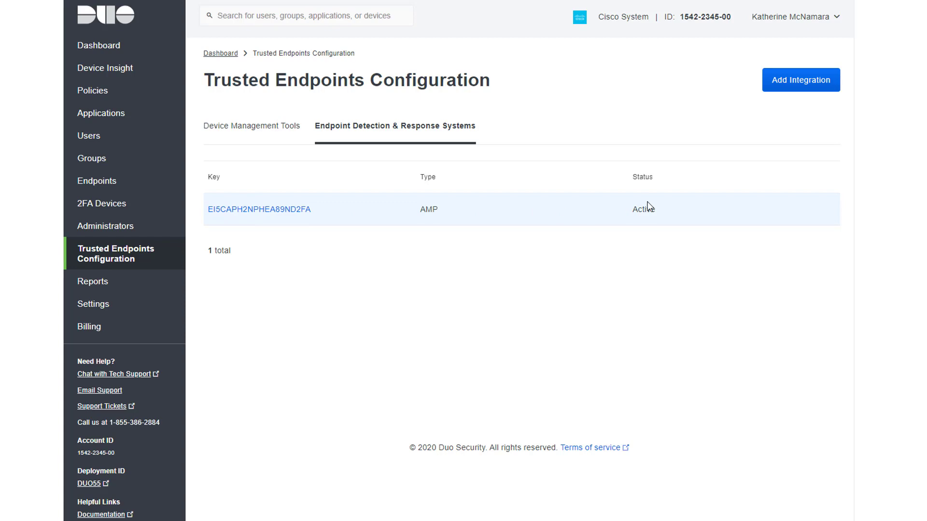
click(259, 208)
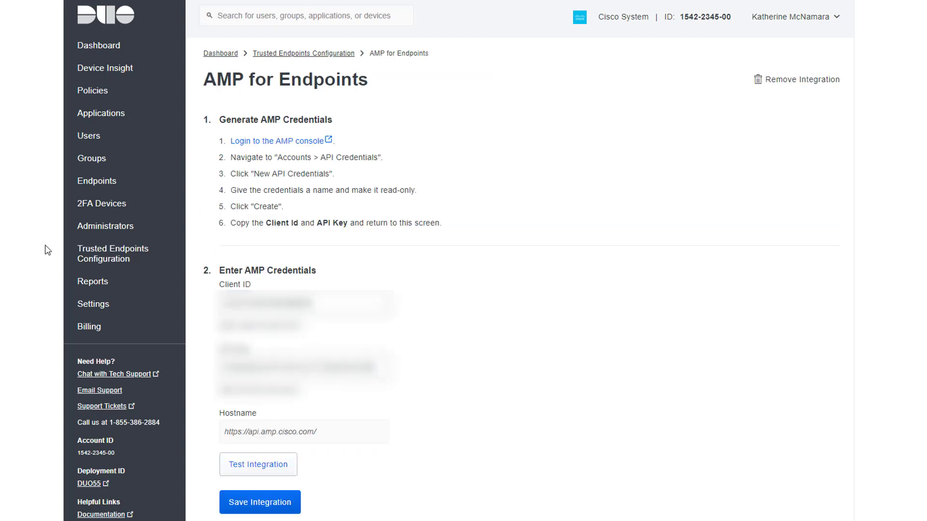
click(100, 113)
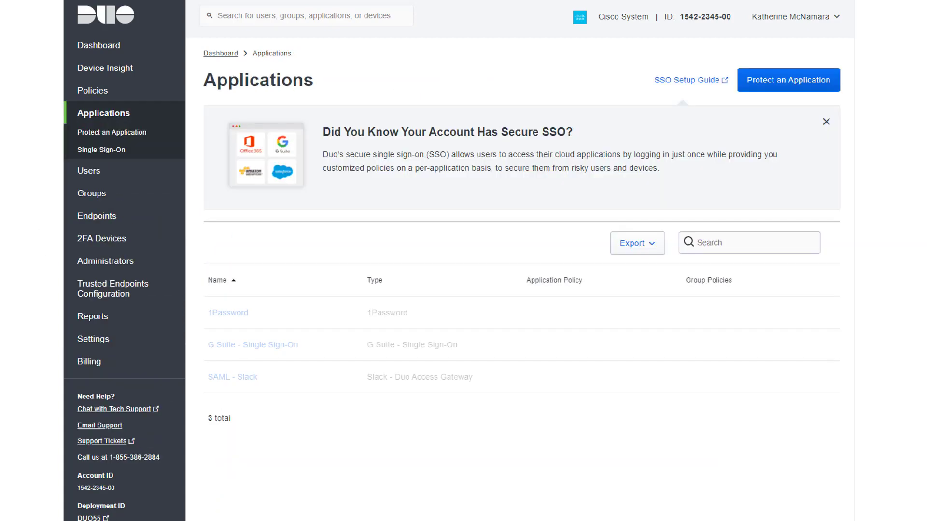
Step: Add a Trusted Endpoints rule to a new policy with 'Allow AMP for Endpoints to block compromised endpoints' checked
click(92, 91)
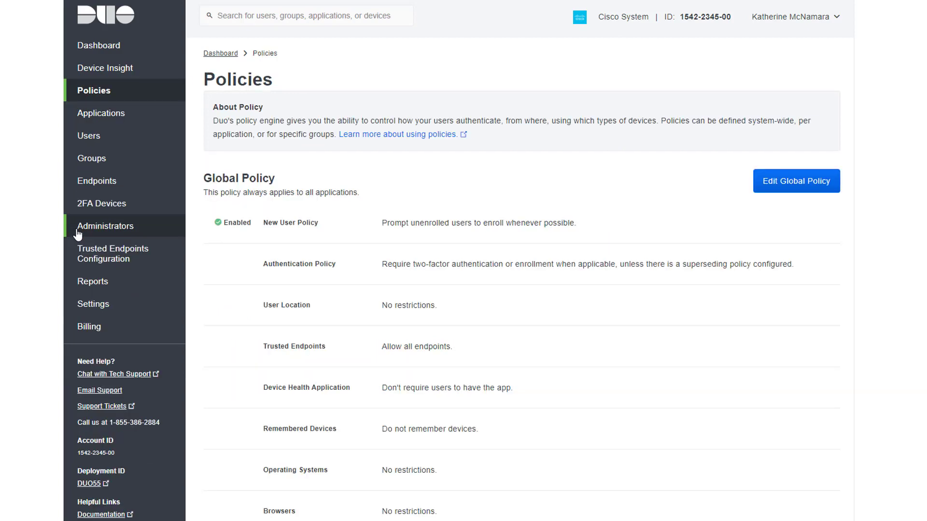
mouse_move(233, 185)
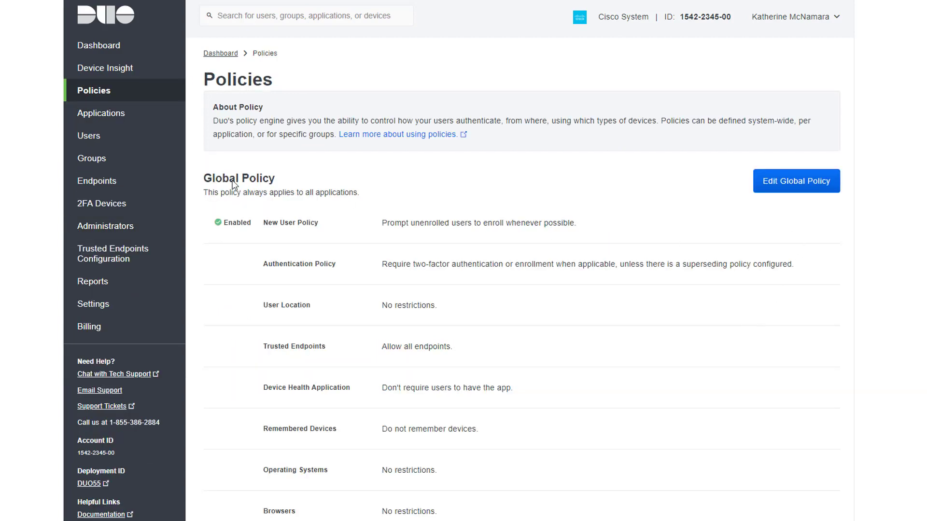
scroll(down, 3)
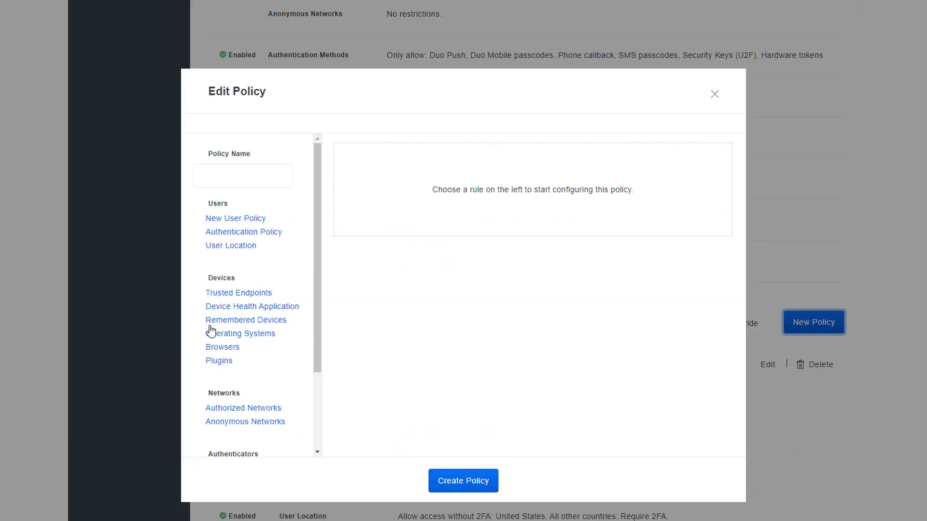
click(238, 293)
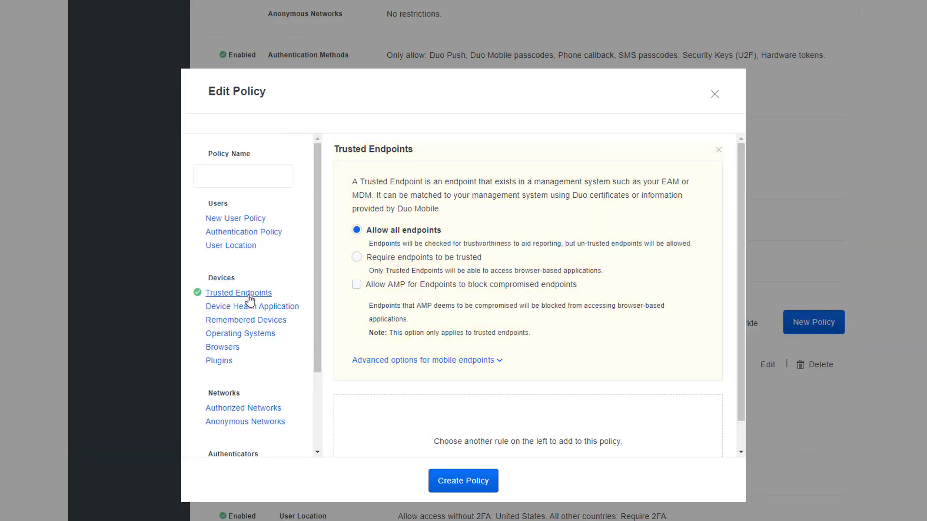
click(356, 284)
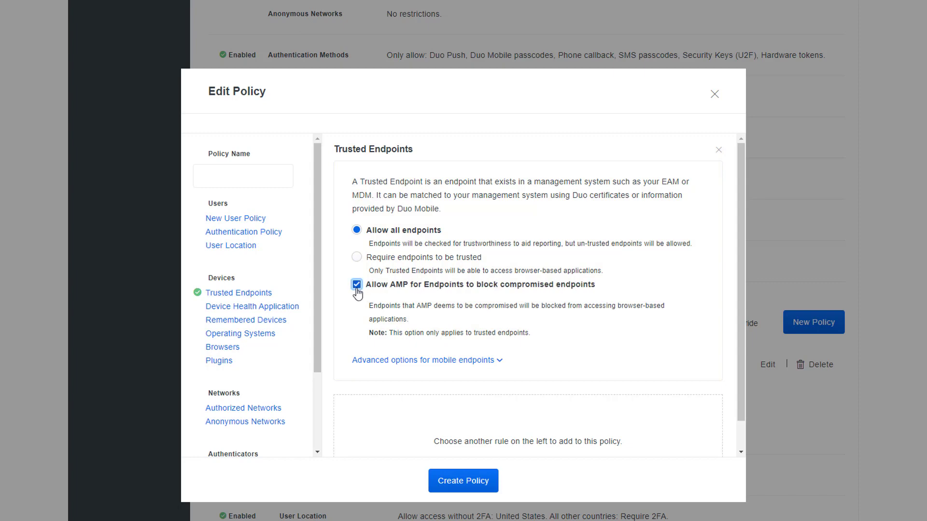
mouse_move(634, 286)
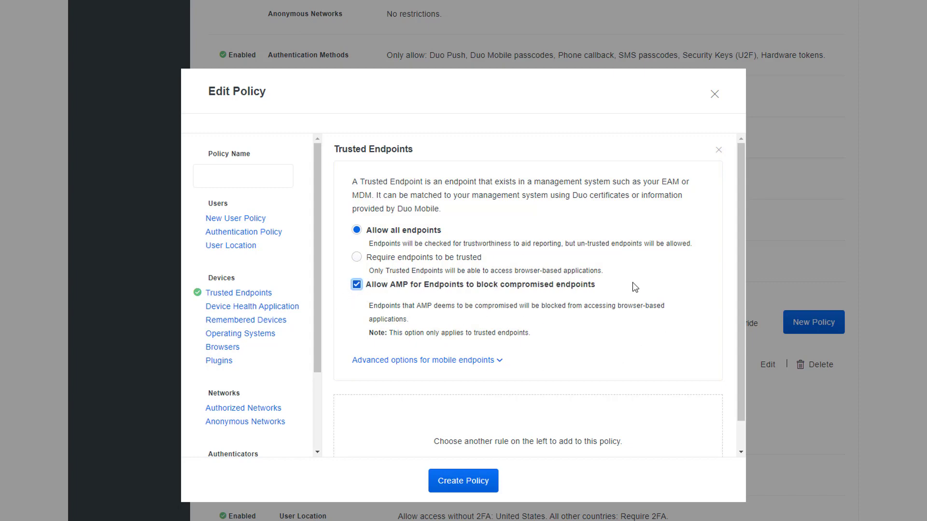
click(423, 360)
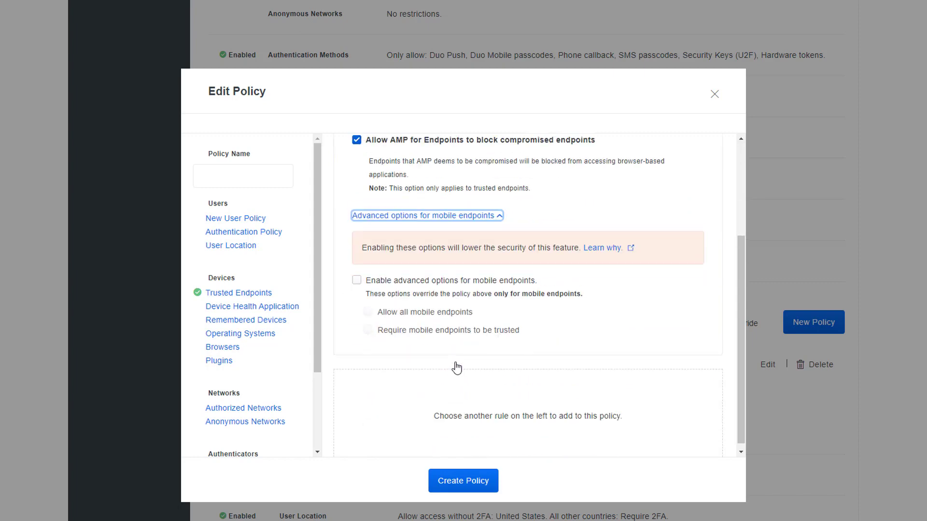